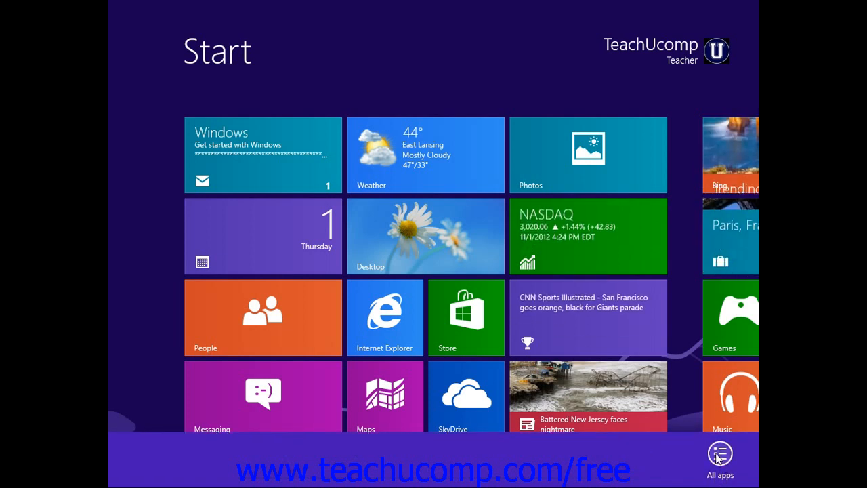
Show the full Apps list from the Windows 8 Start screen via All apps
{"action": "left_click", "coordinate": [719, 452]}
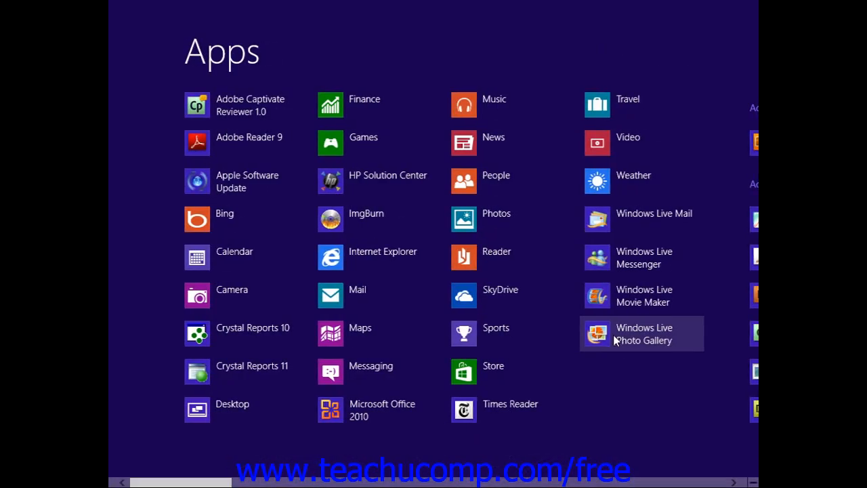
Scroll the Apps list right to reach the Windows Accessories group containing Paint
{"action": "scroll", "scroll_direction": "right", "scroll_amount": 3}
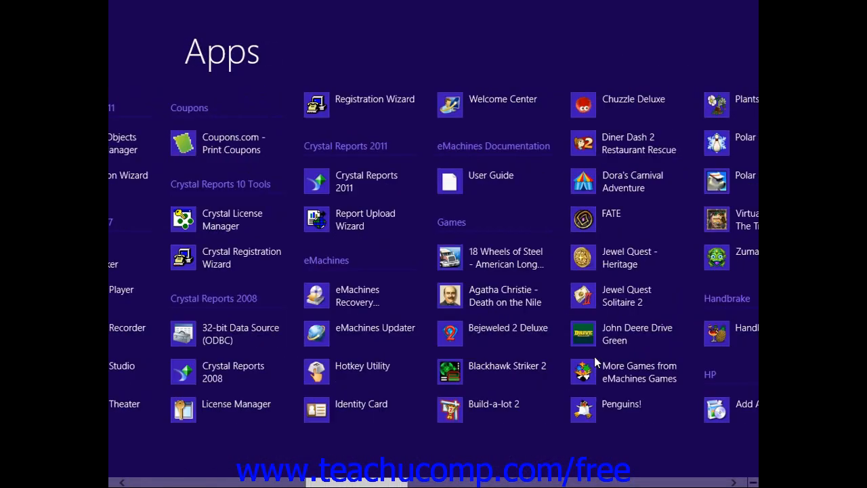
{"action": "scroll", "scroll_direction": "right", "scroll_amount": 3}
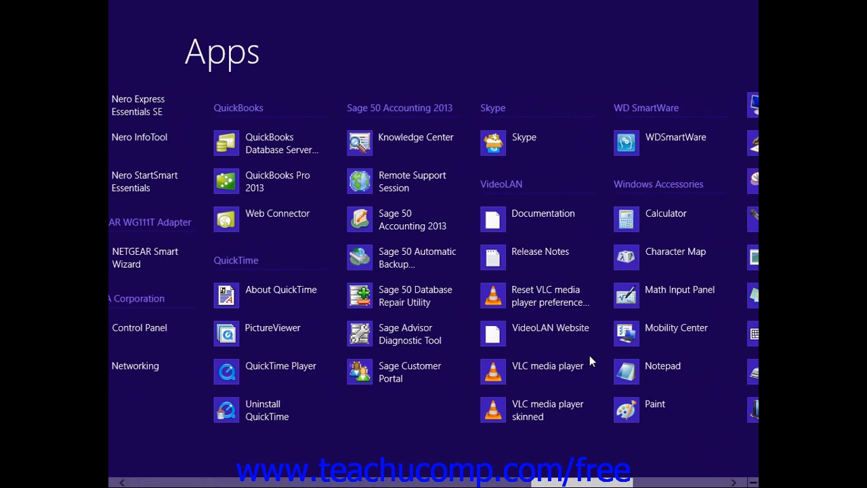
{"action": "scroll", "scroll_direction": "right", "scroll_amount": 3}
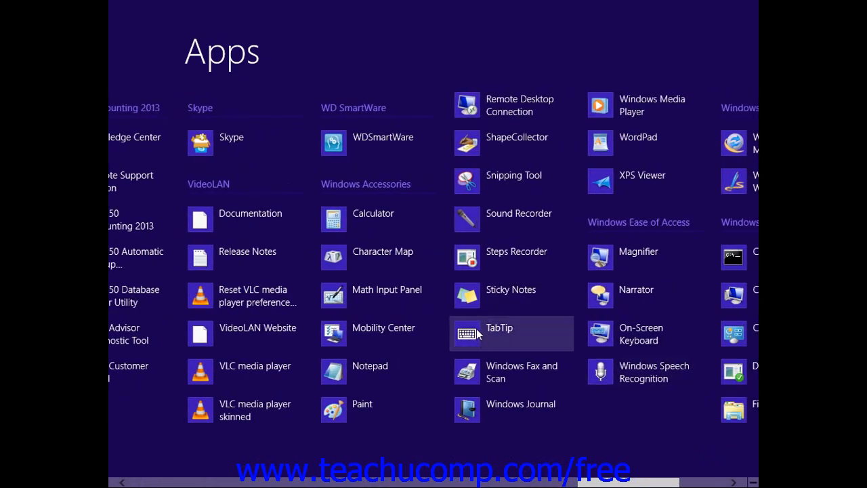
{"action": "mouse_move", "coordinate": [518, 219]}
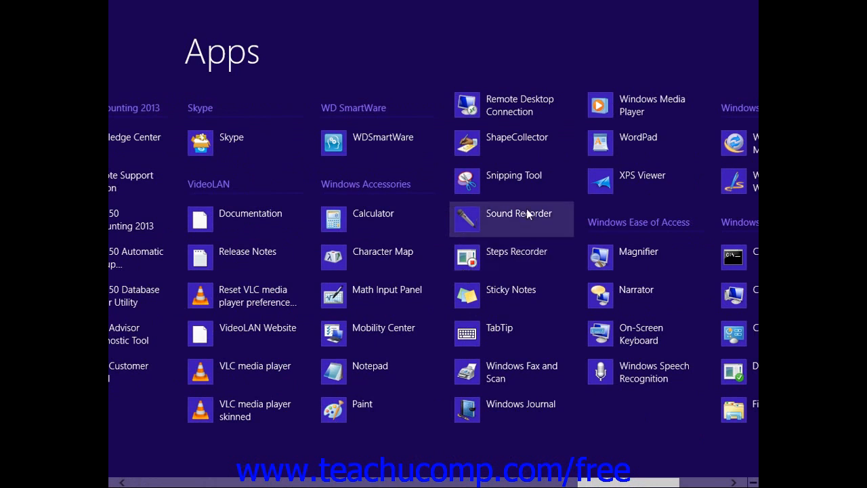
{"action": "mouse_move", "coordinate": [466, 232]}
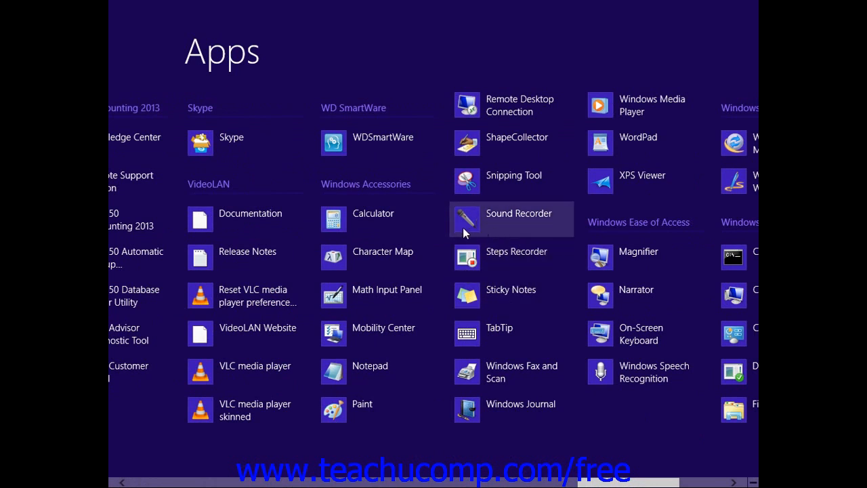
{"action": "mouse_move", "coordinate": [384, 411]}
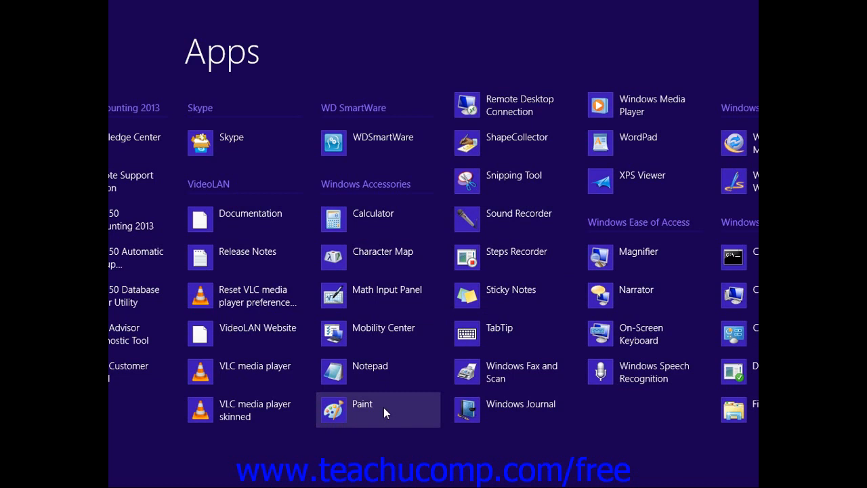
Pin Paint to the taskbar and switch to the desktop
{"action": "right_click", "coordinate": [377, 409]}
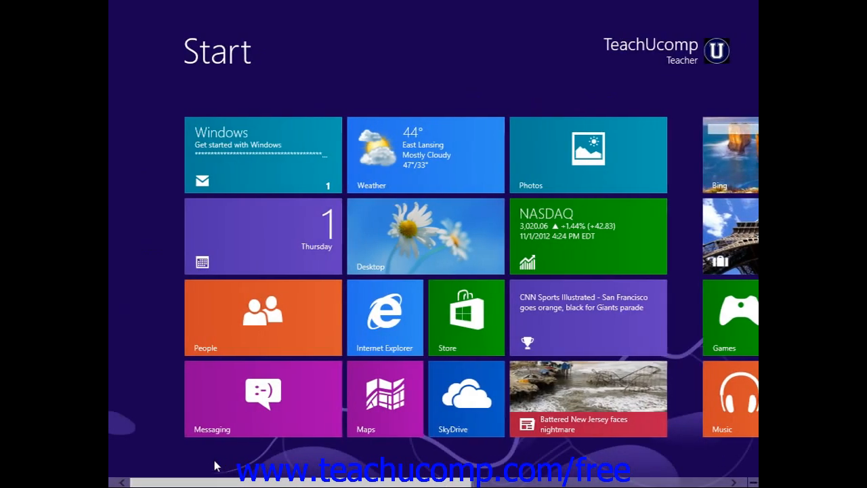
{"action": "left_click", "coordinate": [425, 235]}
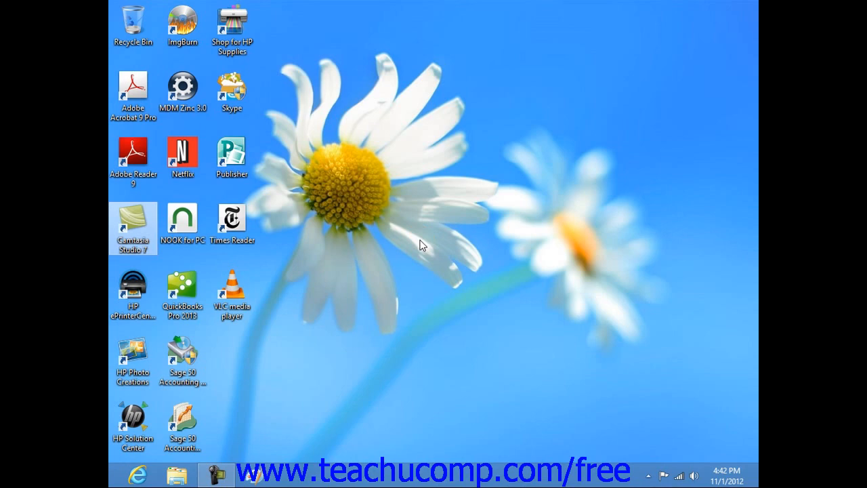
{"action": "mouse_move", "coordinate": [263, 481]}
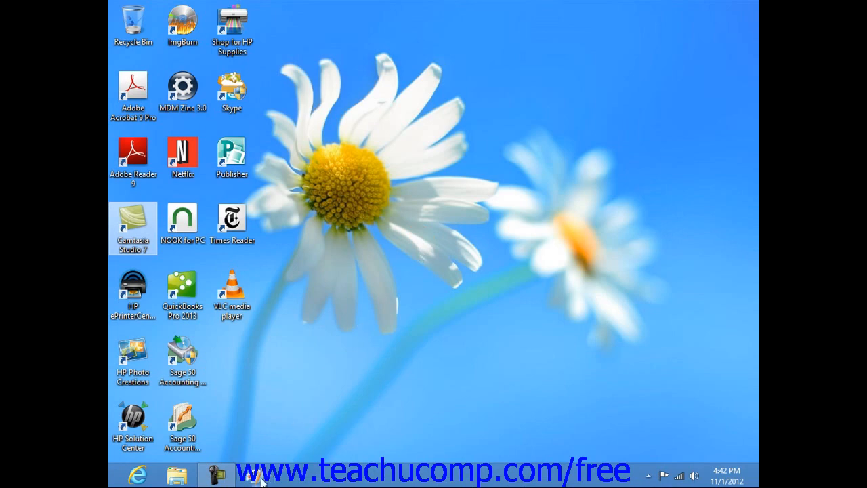
Launch Paint from the taskbar into a blank untitled canvas and show the File menu
{"action": "left_click", "coordinate": [217, 474]}
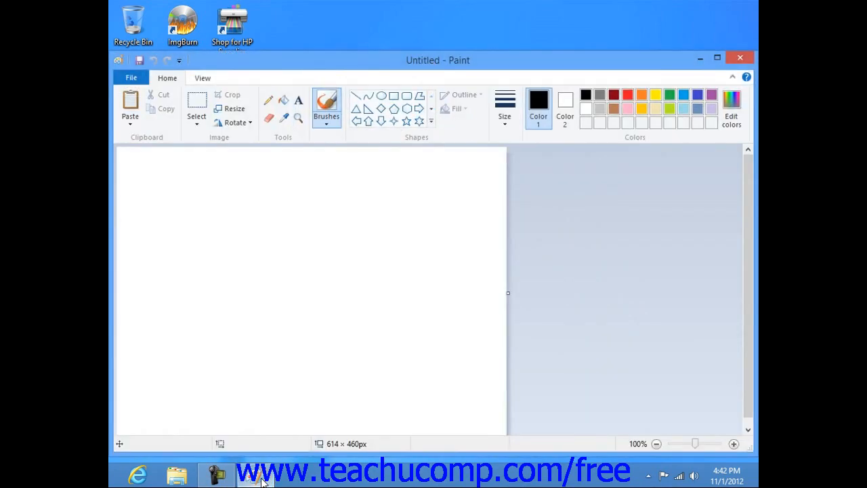
{"action": "mouse_move", "coordinate": [442, 252]}
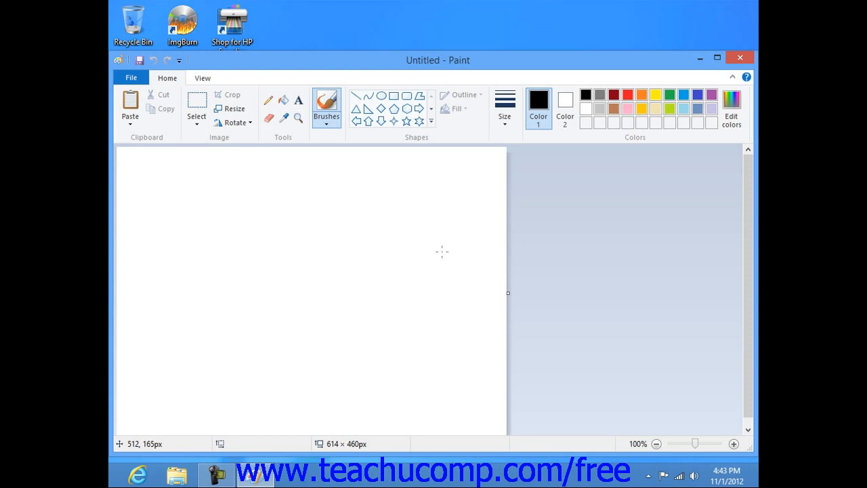
{"action": "mouse_move", "coordinate": [442, 235]}
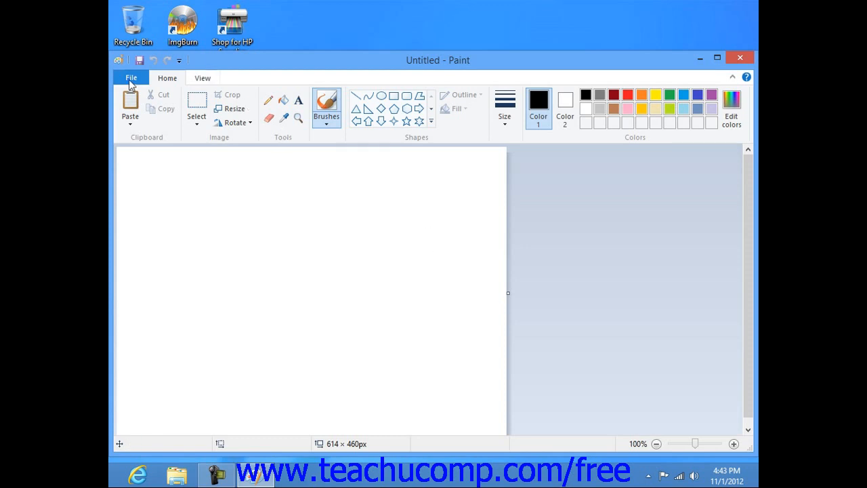
{"action": "left_click", "coordinate": [130, 77]}
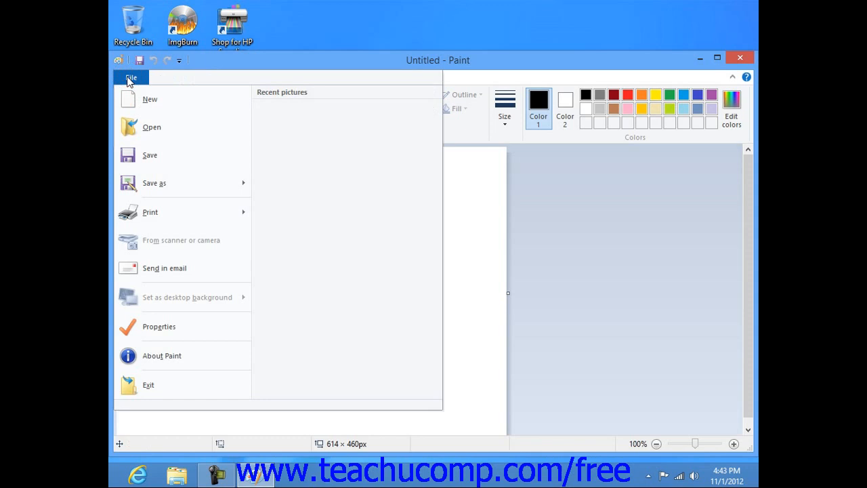
{"action": "mouse_move", "coordinate": [150, 98]}
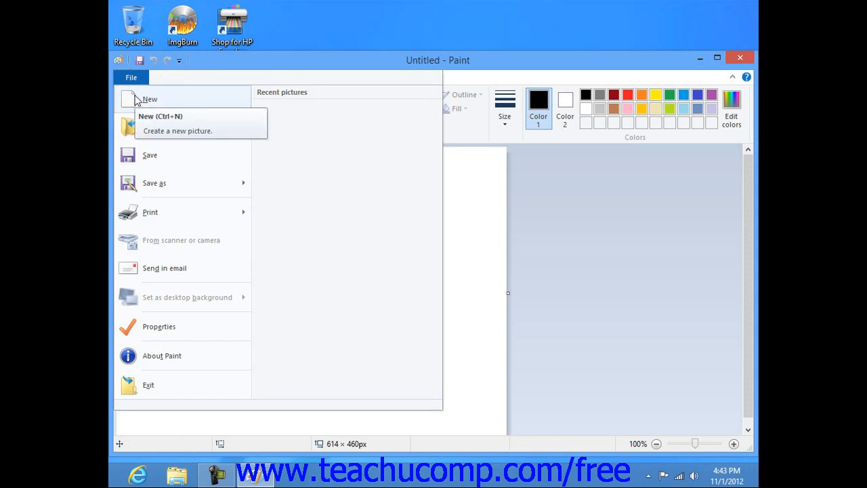